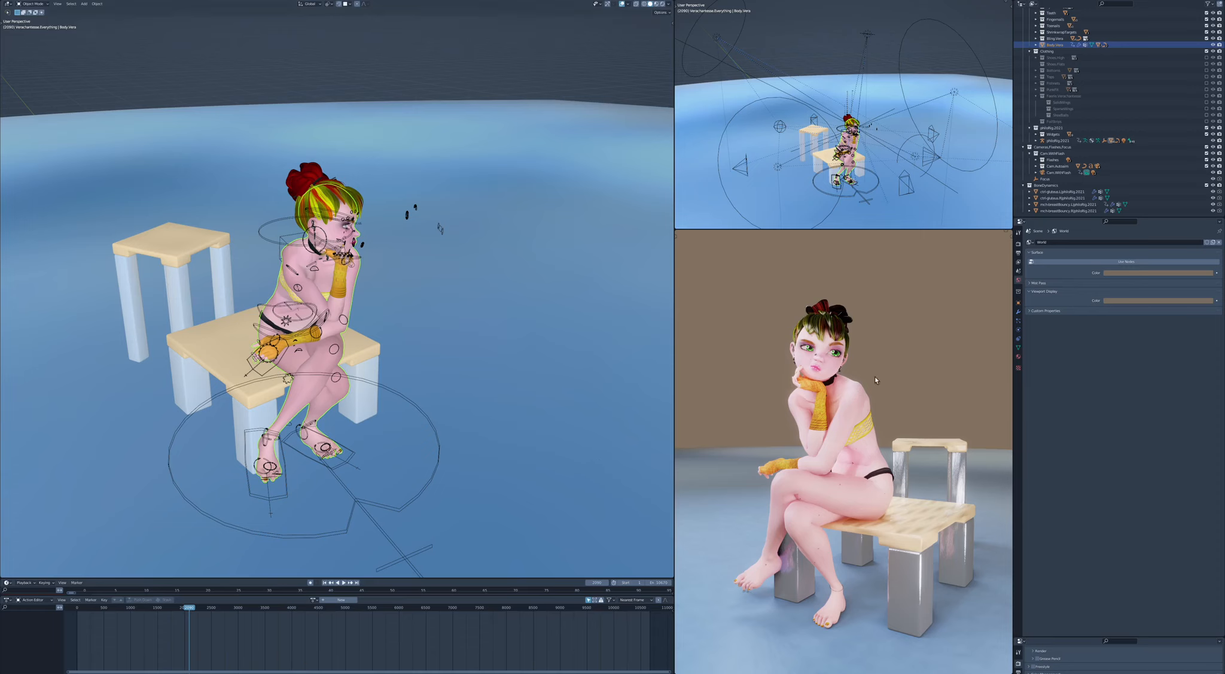
{"action": "mouse_move", "coordinate": [834, 433]}
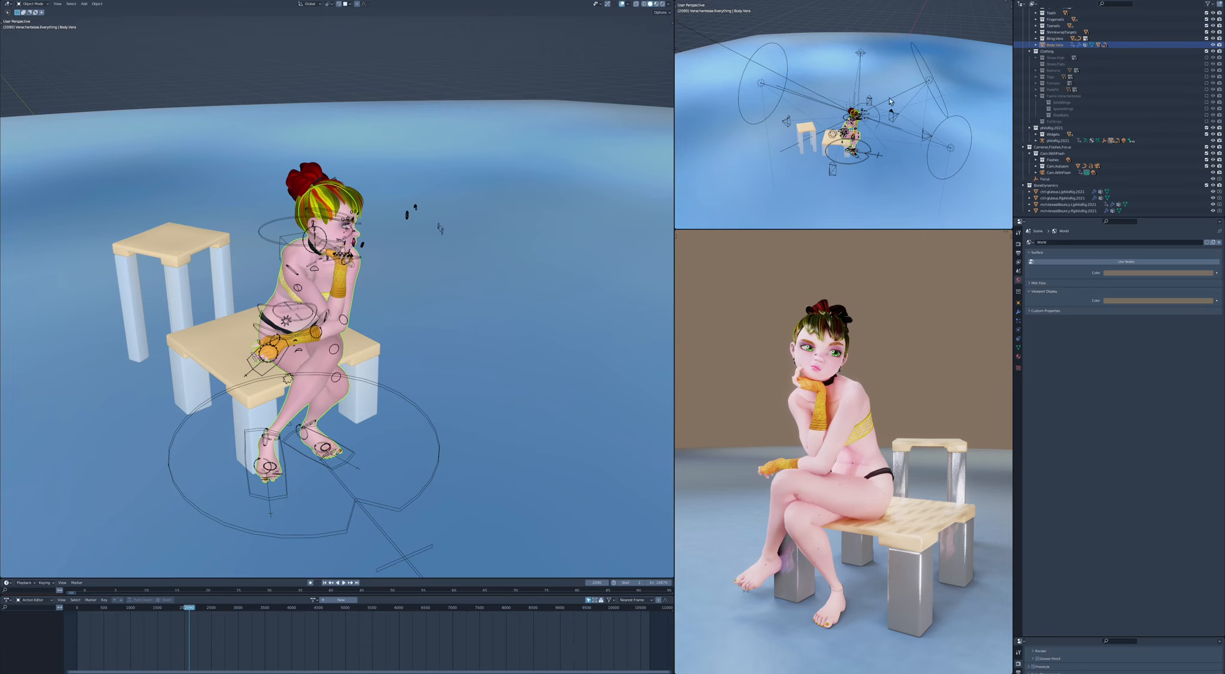
{"action": "mouse_move", "coordinate": [900, 110]}
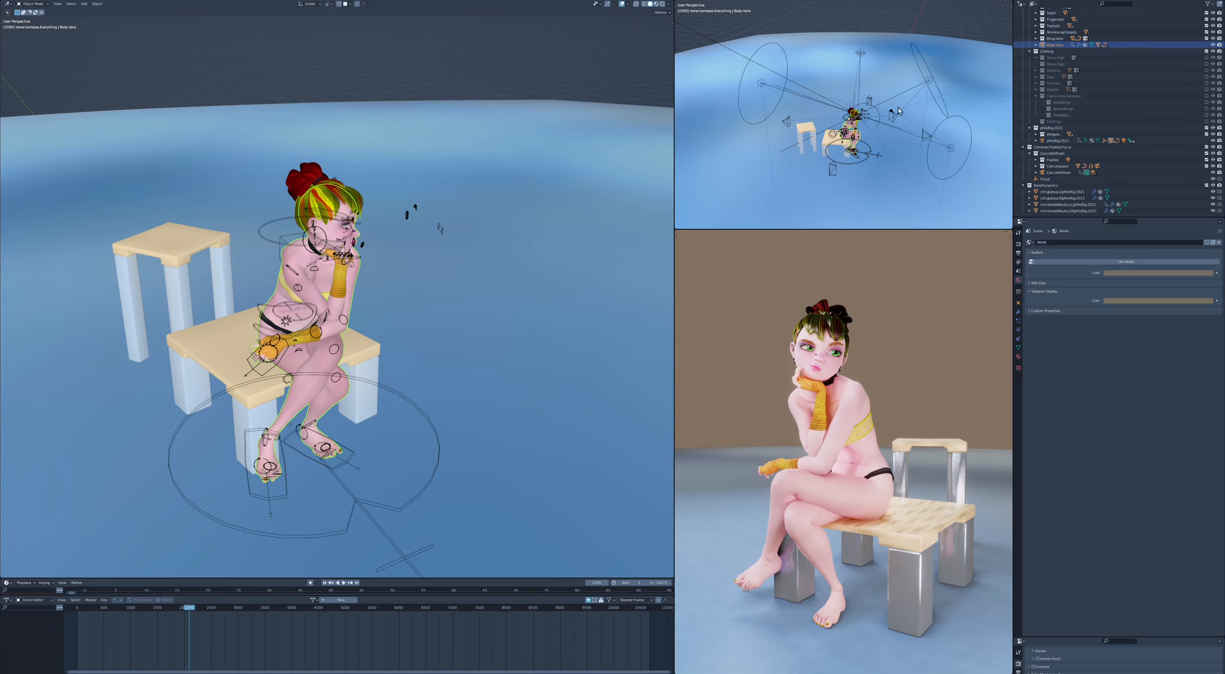
{"action": "mouse_move", "coordinate": [891, 108]}
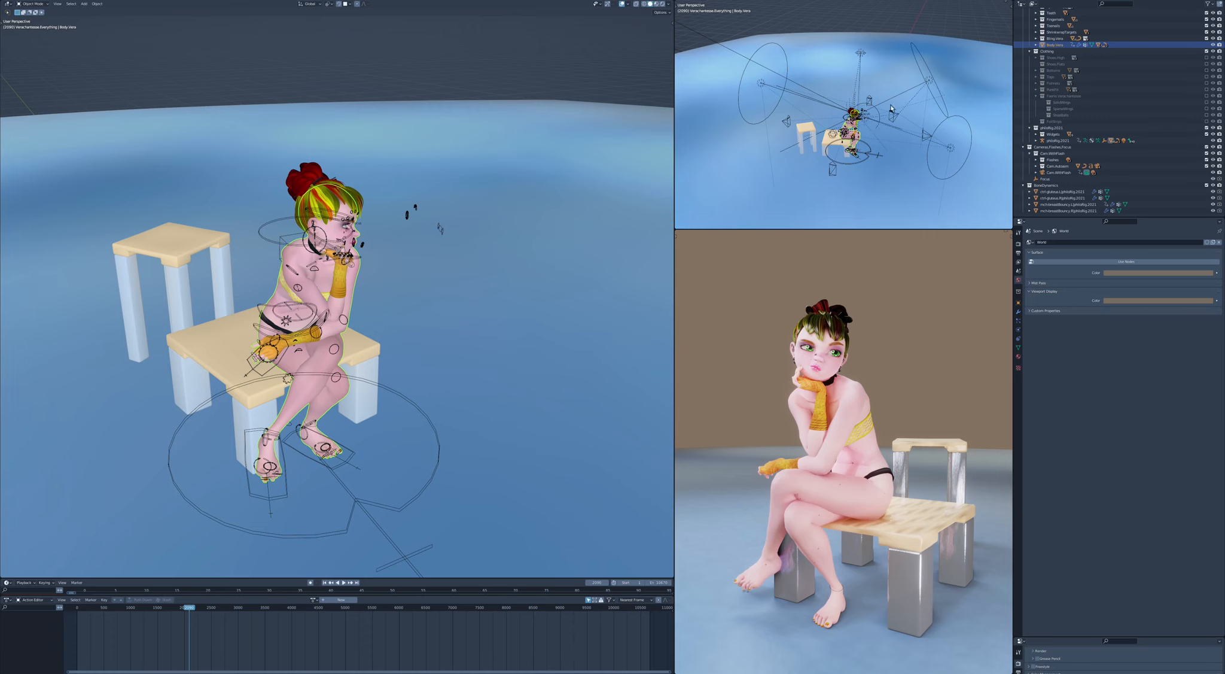
{"action": "mouse_move", "coordinate": [898, 120]}
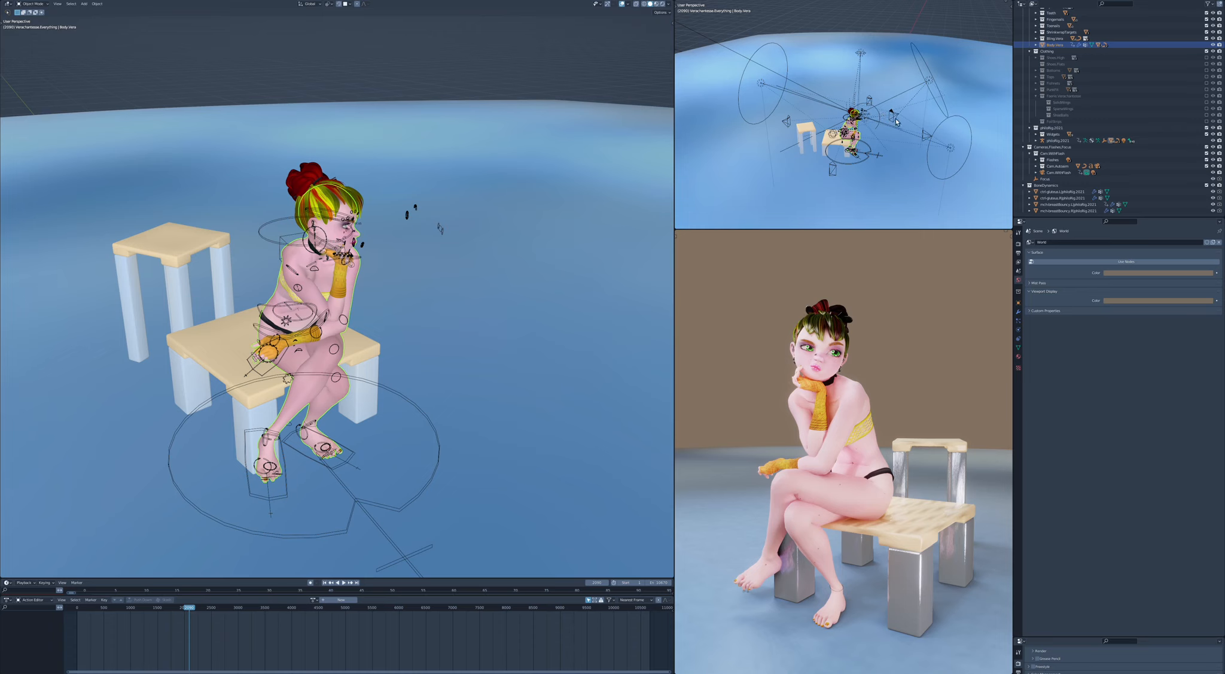
{"action": "mouse_move", "coordinate": [889, 125]}
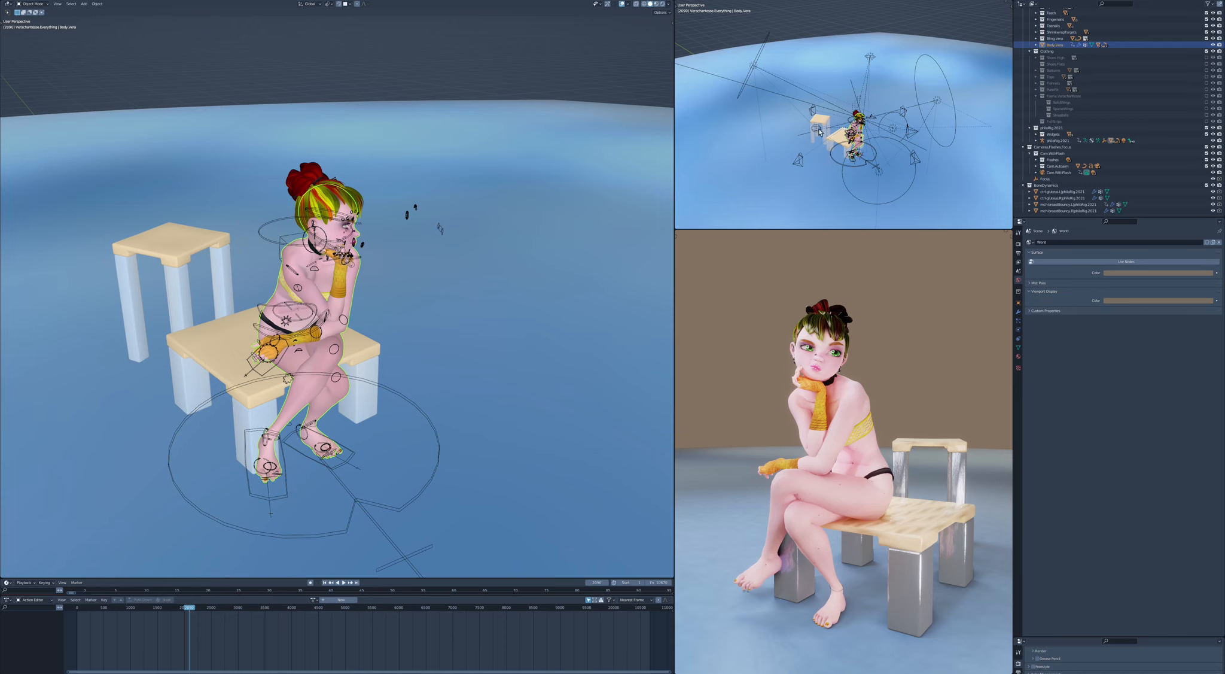
{"action": "mouse_move", "coordinate": [839, 148]}
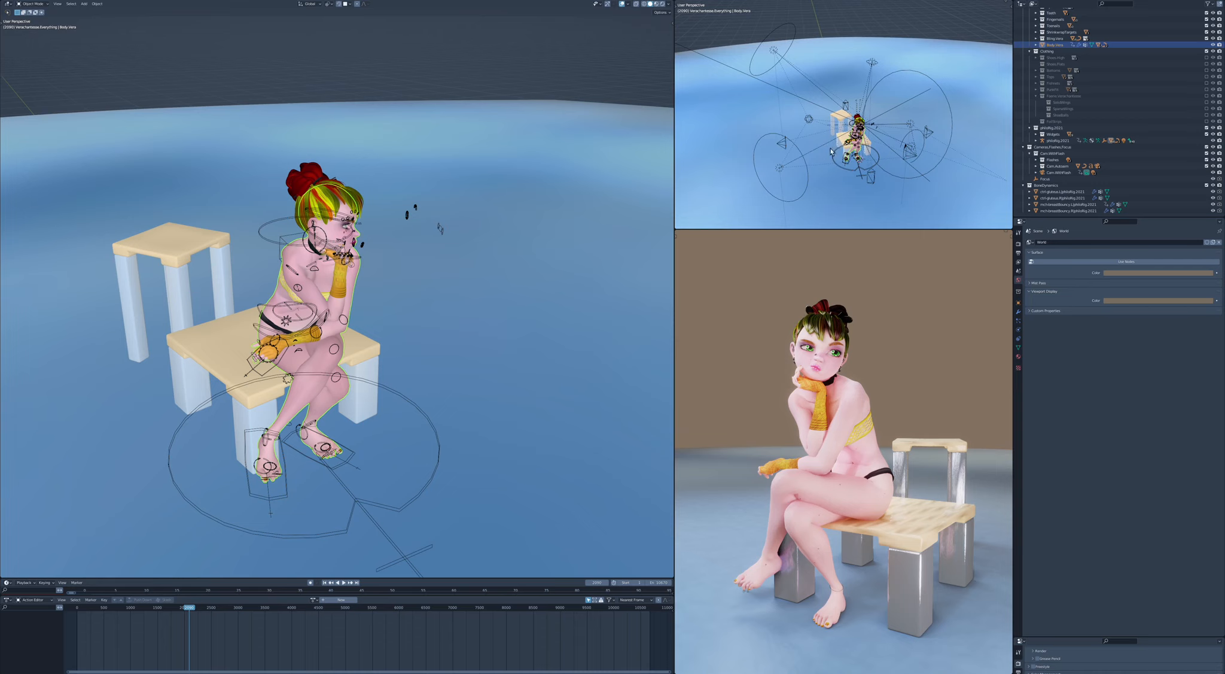
{"action": "mouse_move", "coordinate": [831, 152]}
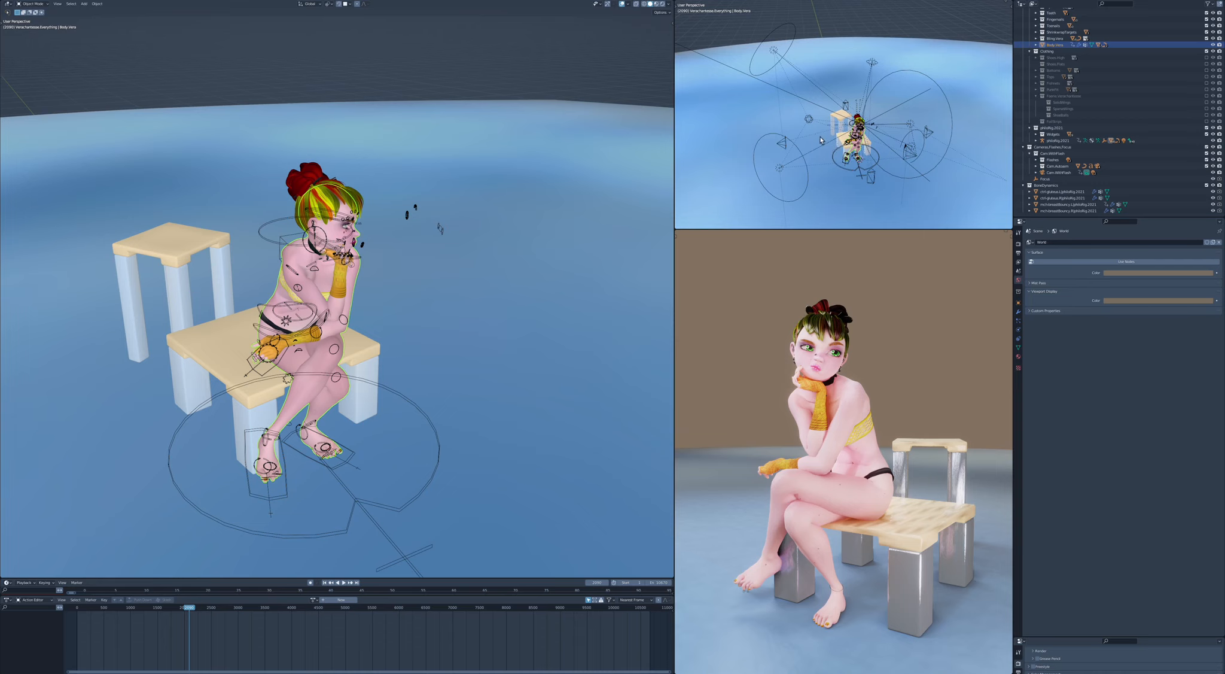
{"action": "mouse_move", "coordinate": [855, 164]}
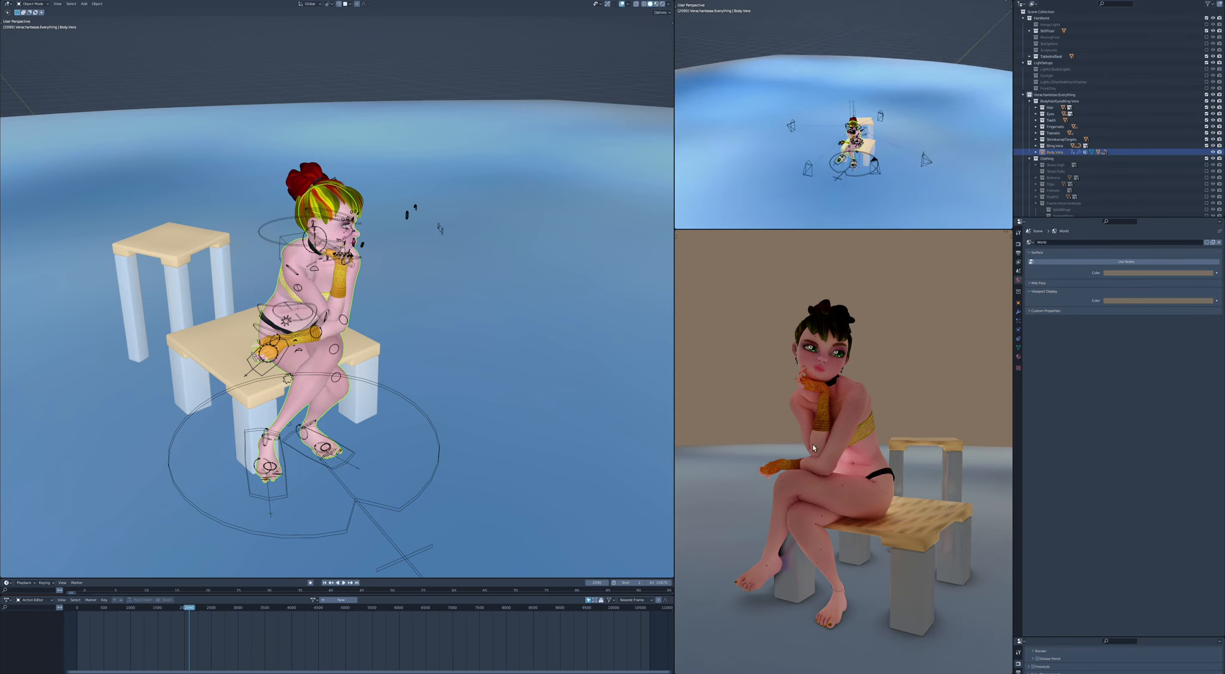
{"action": "mouse_move", "coordinate": [1013, 287]}
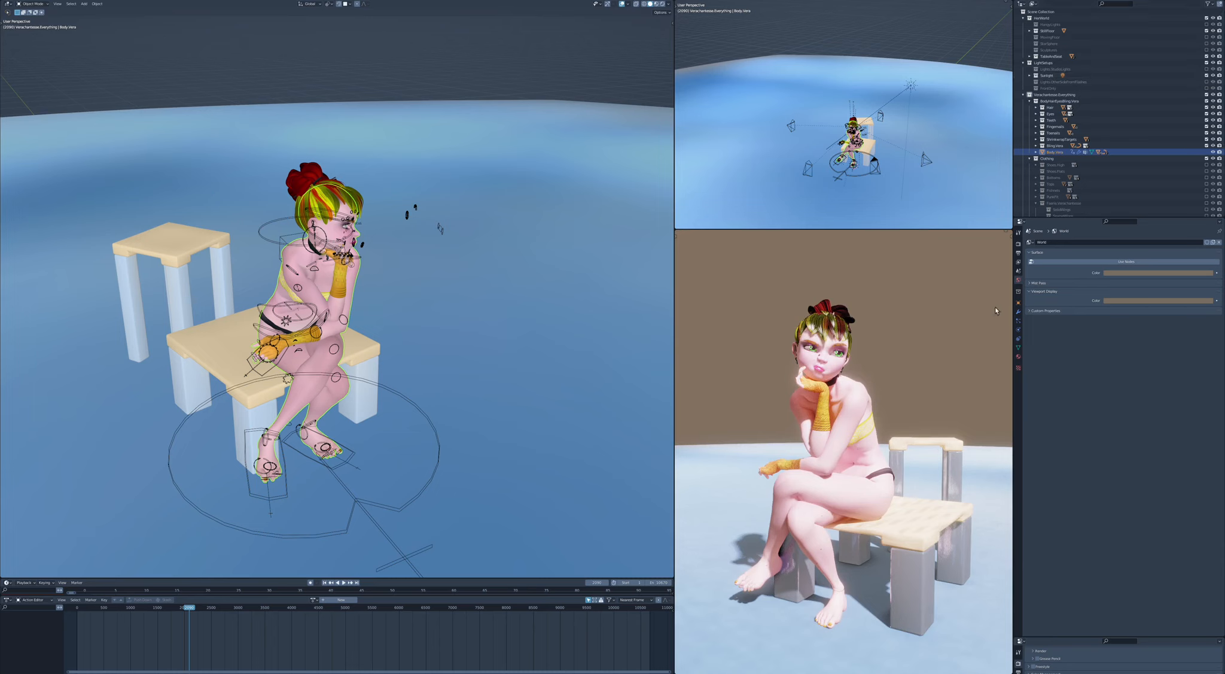
{"action": "mouse_move", "coordinate": [850, 267]}
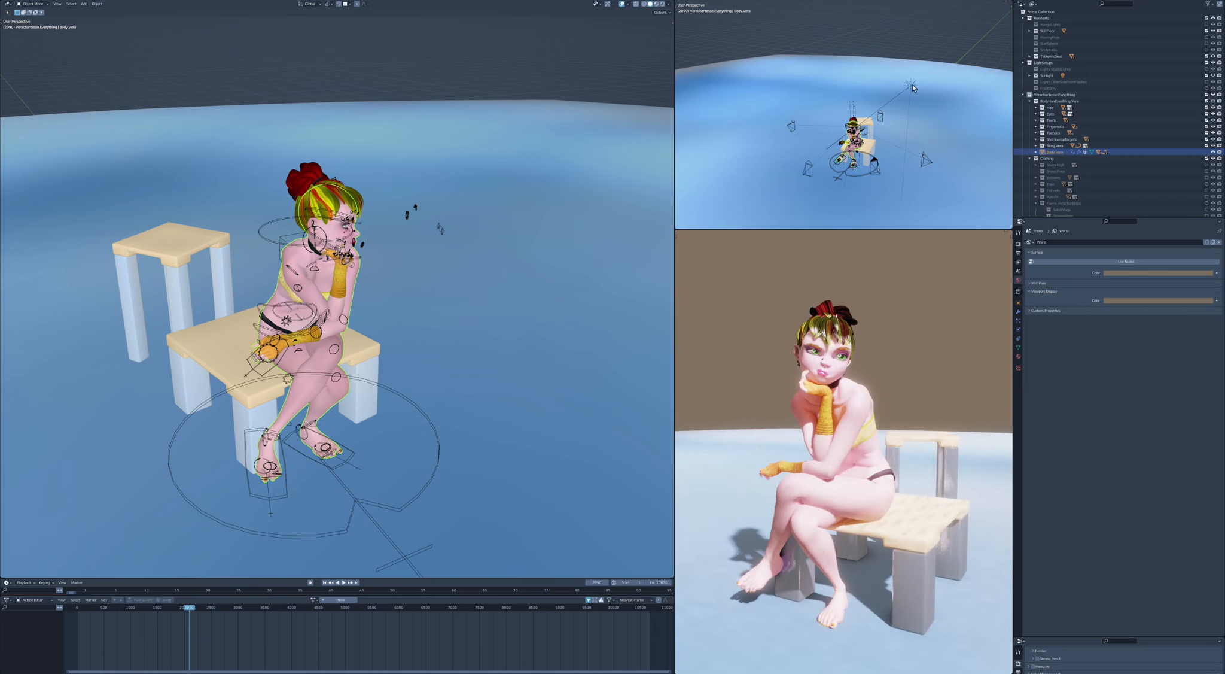
Select the Sunlight lamp and show its light data properties for adjustment
{"action": "left_click", "coordinate": [1048, 75]}
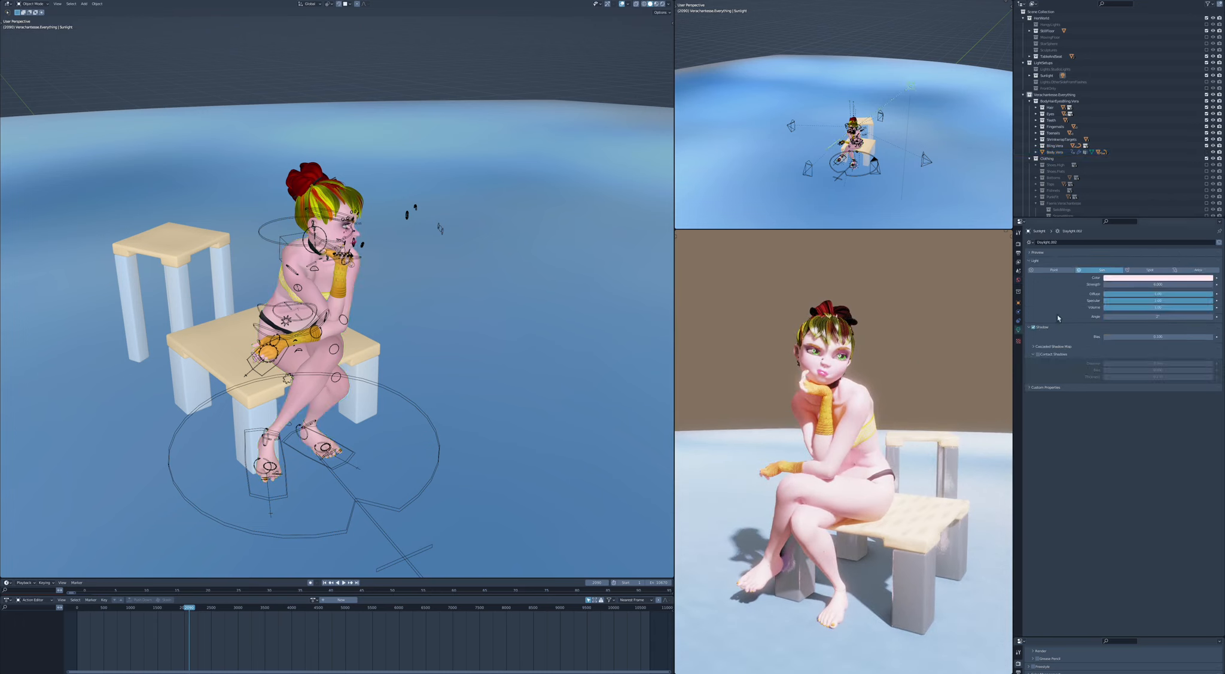
{"action": "left_click", "coordinate": [1157, 284]}
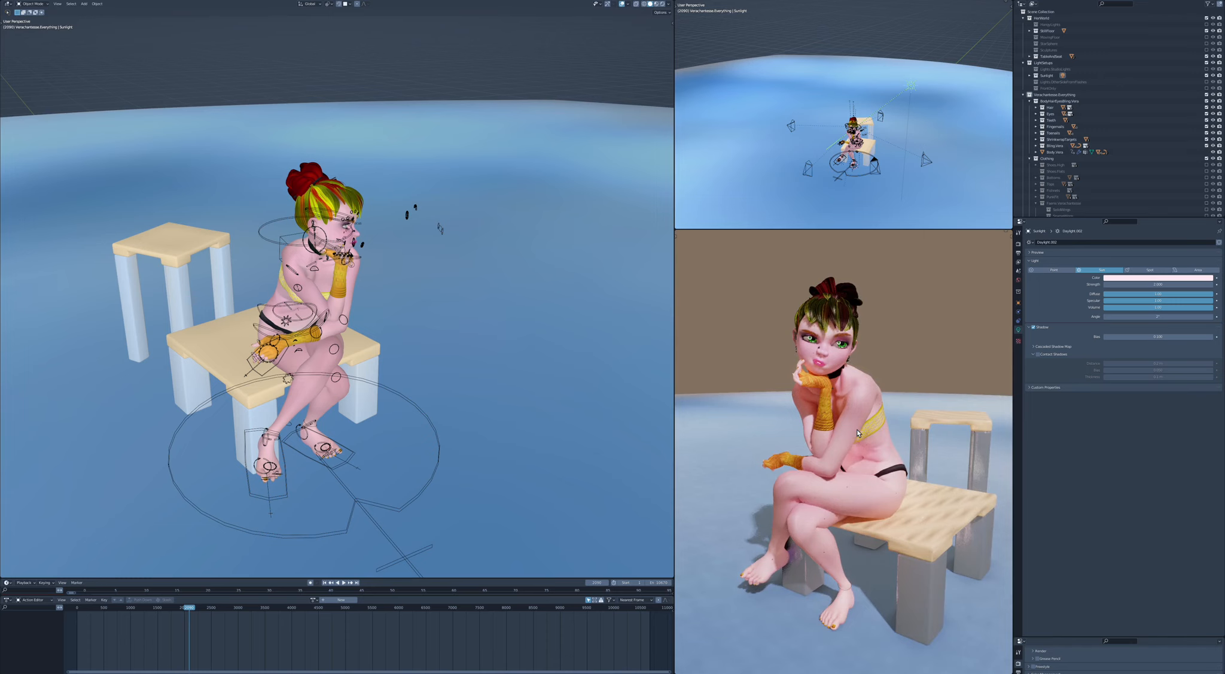
{"action": "mouse_move", "coordinate": [920, 139]}
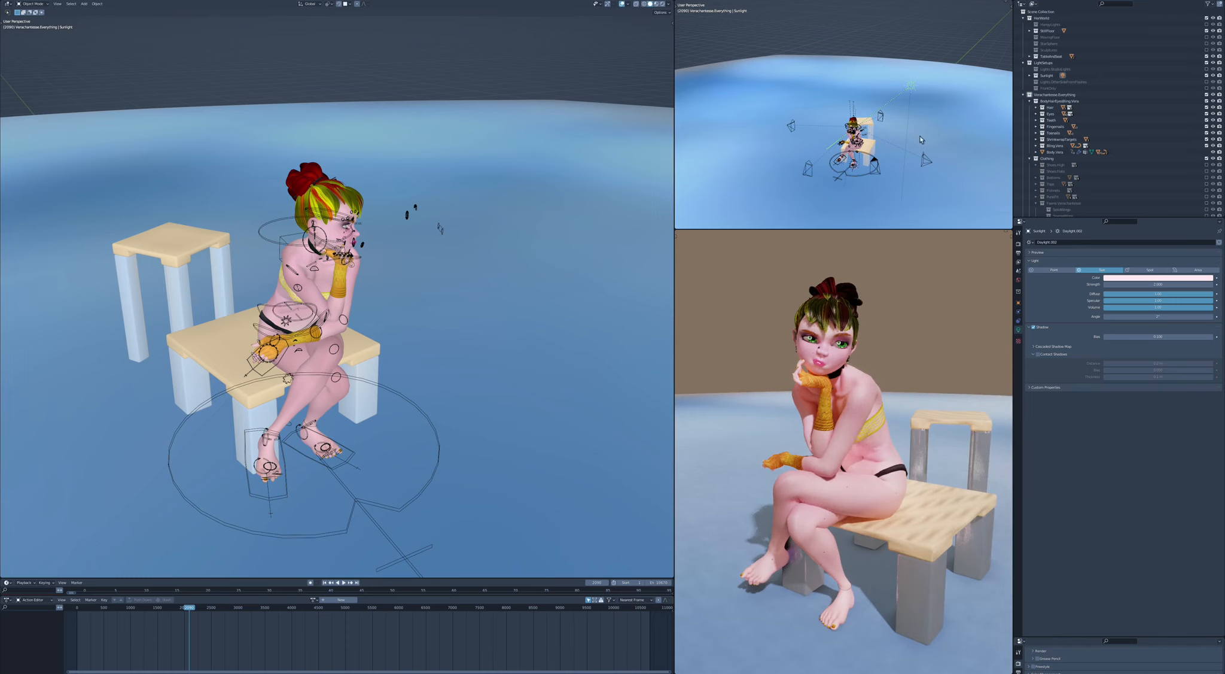
{"action": "mouse_move", "coordinate": [911, 96]}
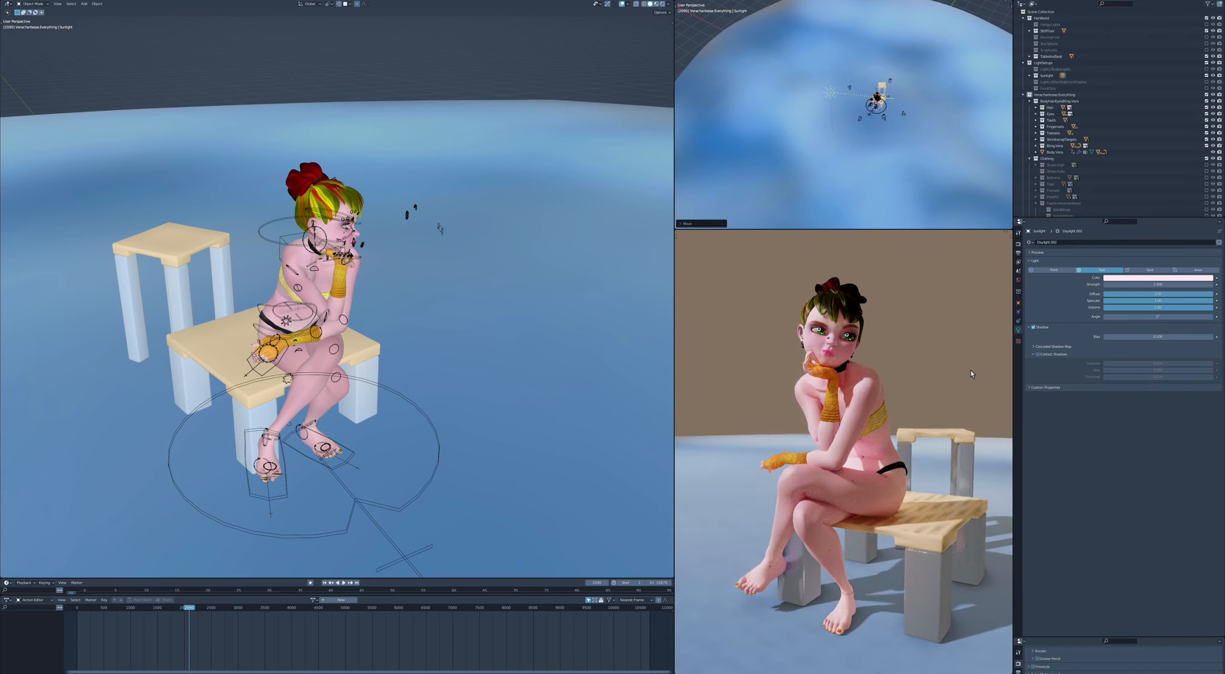
{"action": "mouse_move", "coordinate": [919, 371]}
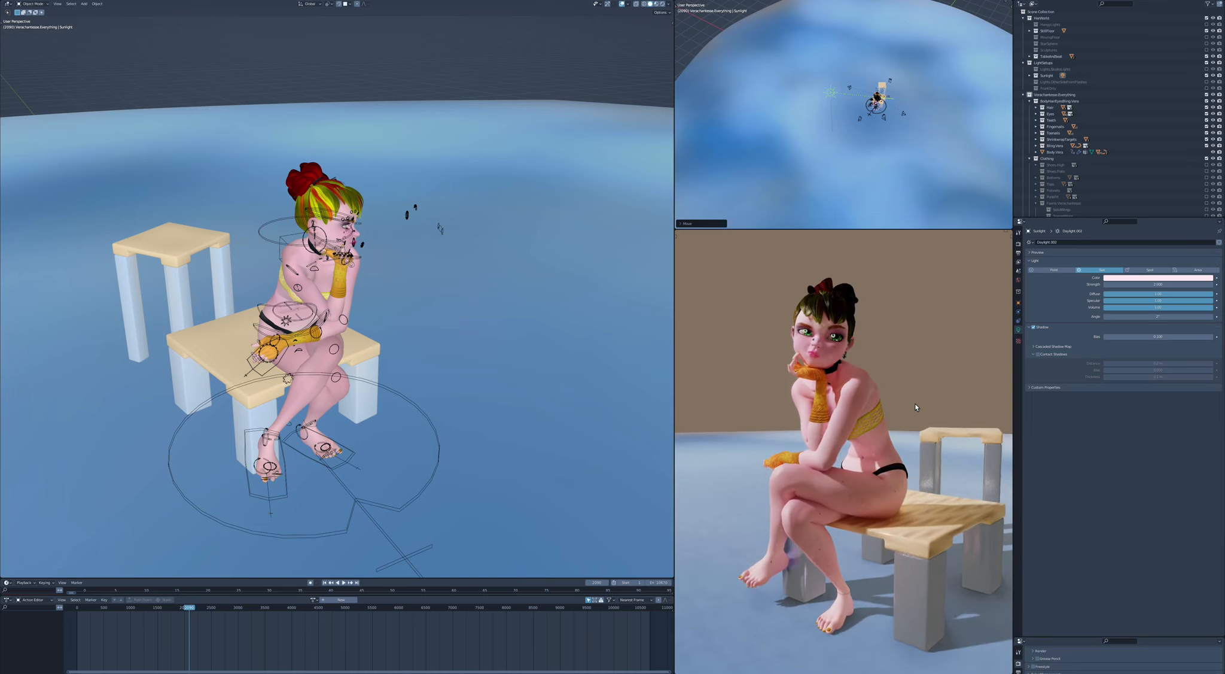
{"action": "mouse_move", "coordinate": [834, 542]}
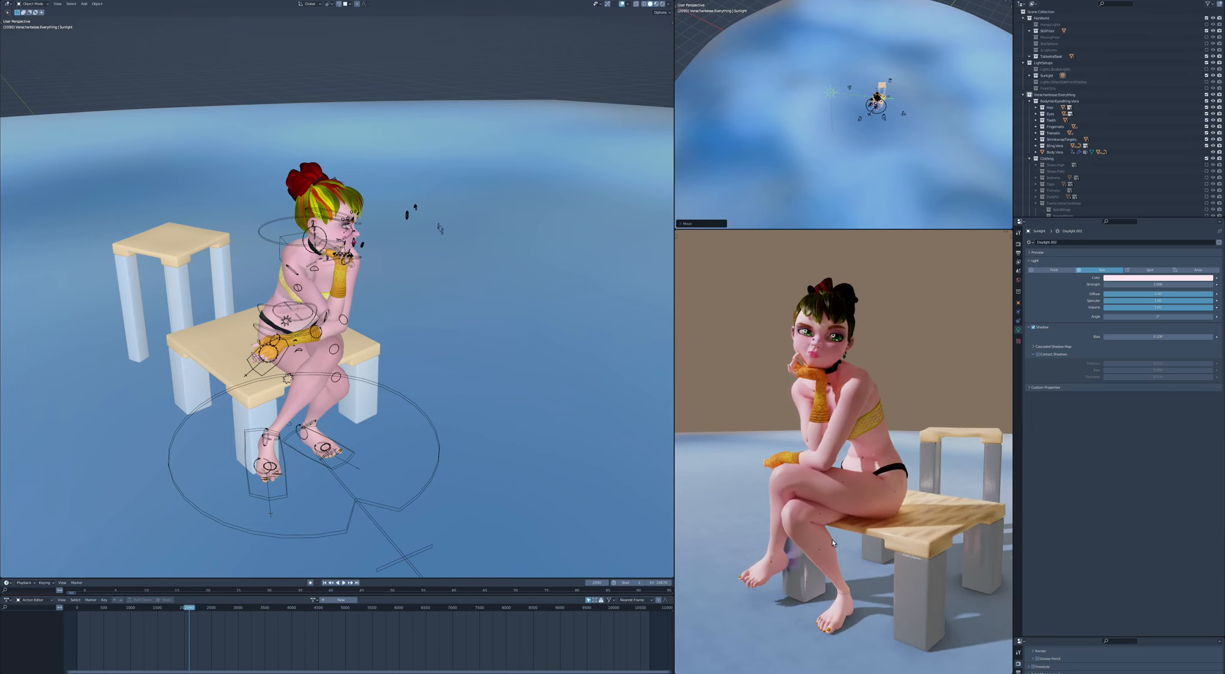
{"action": "mouse_move", "coordinate": [922, 358]}
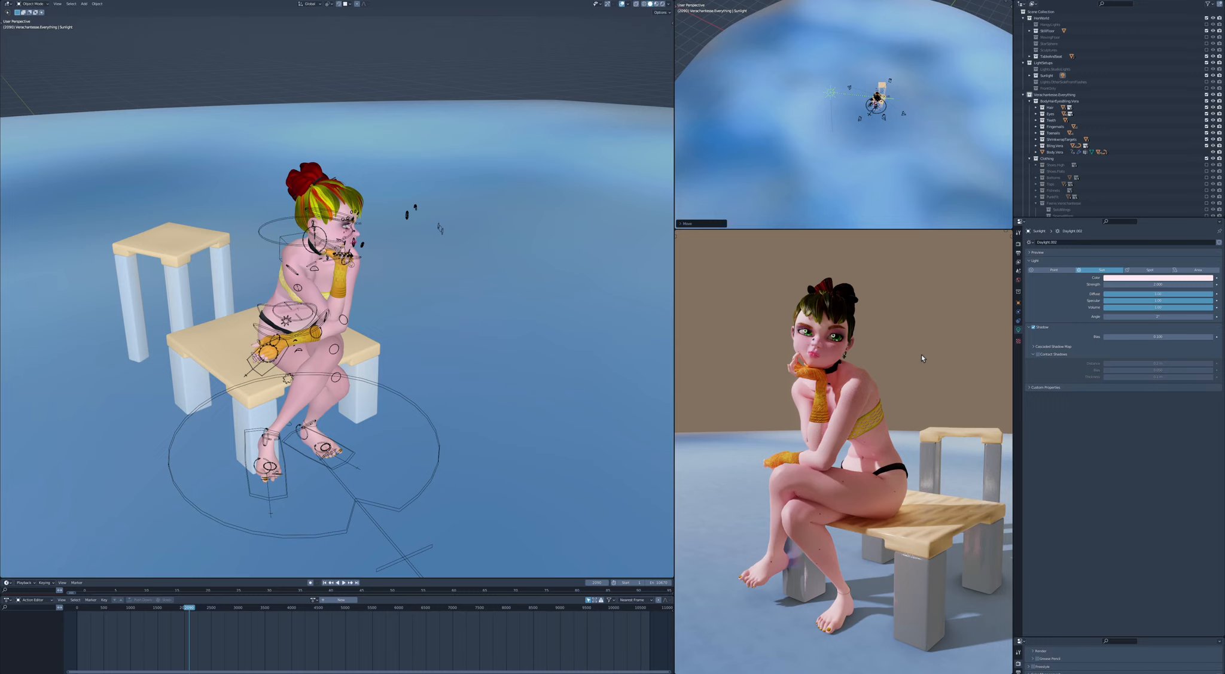
{"action": "mouse_move", "coordinate": [891, 383]}
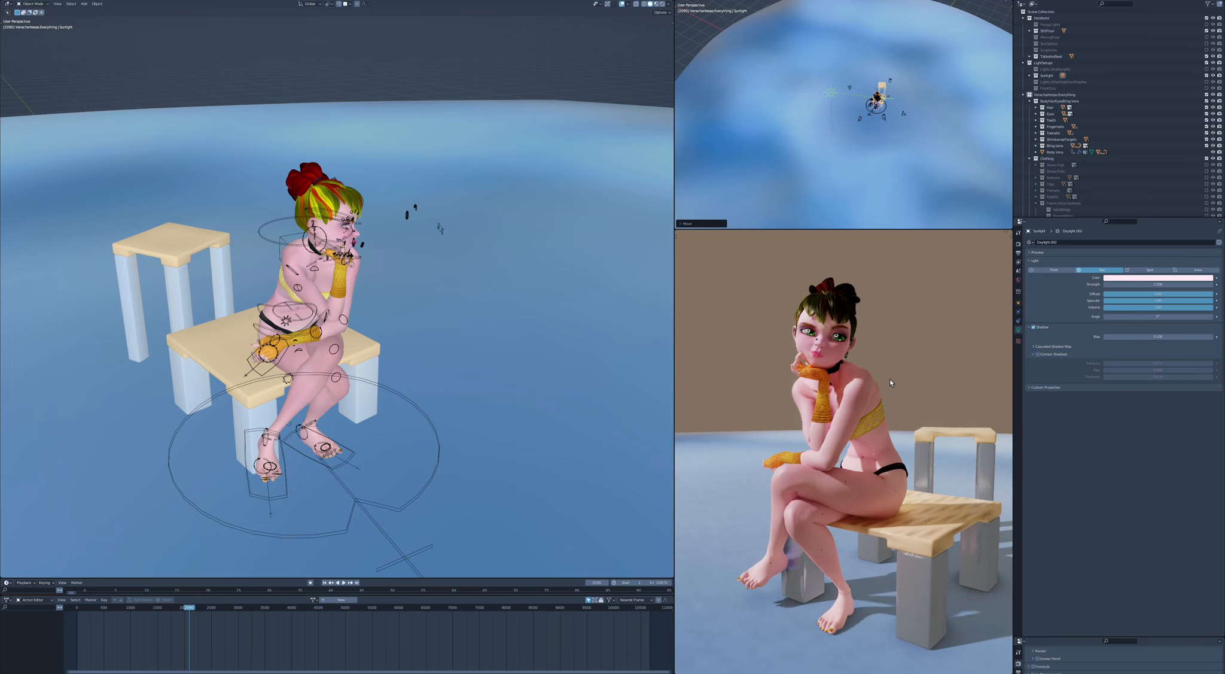
{"action": "mouse_move", "coordinate": [928, 365]}
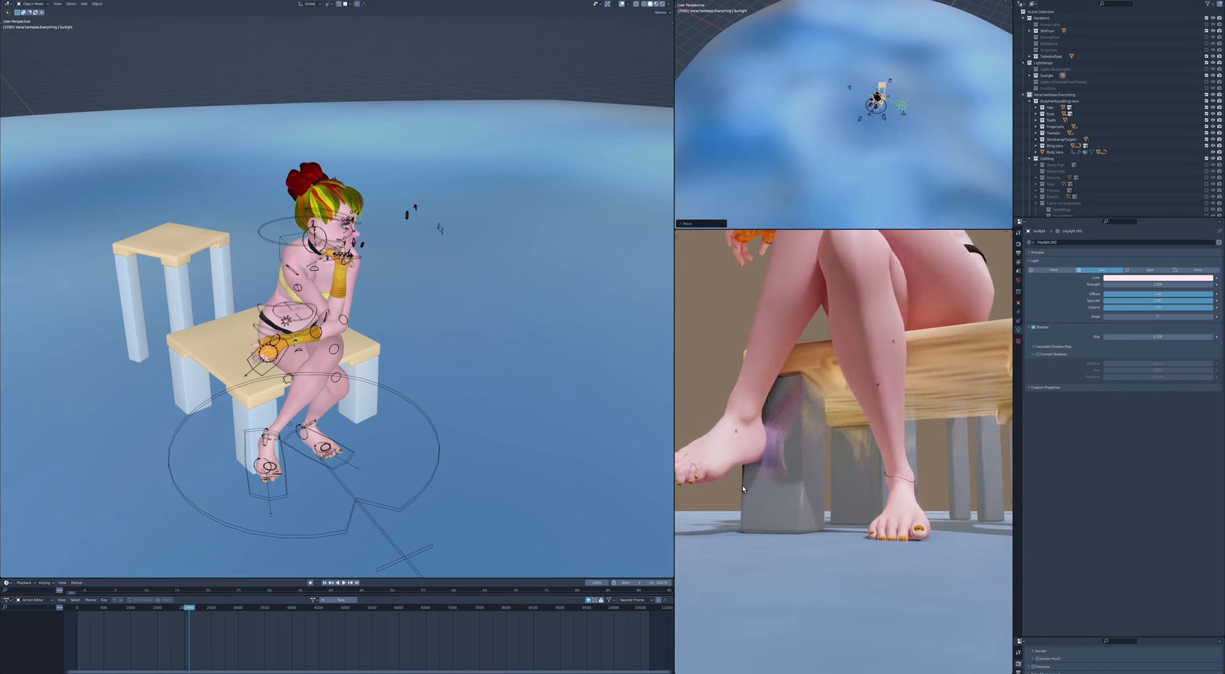
{"action": "mouse_move", "coordinate": [785, 492]}
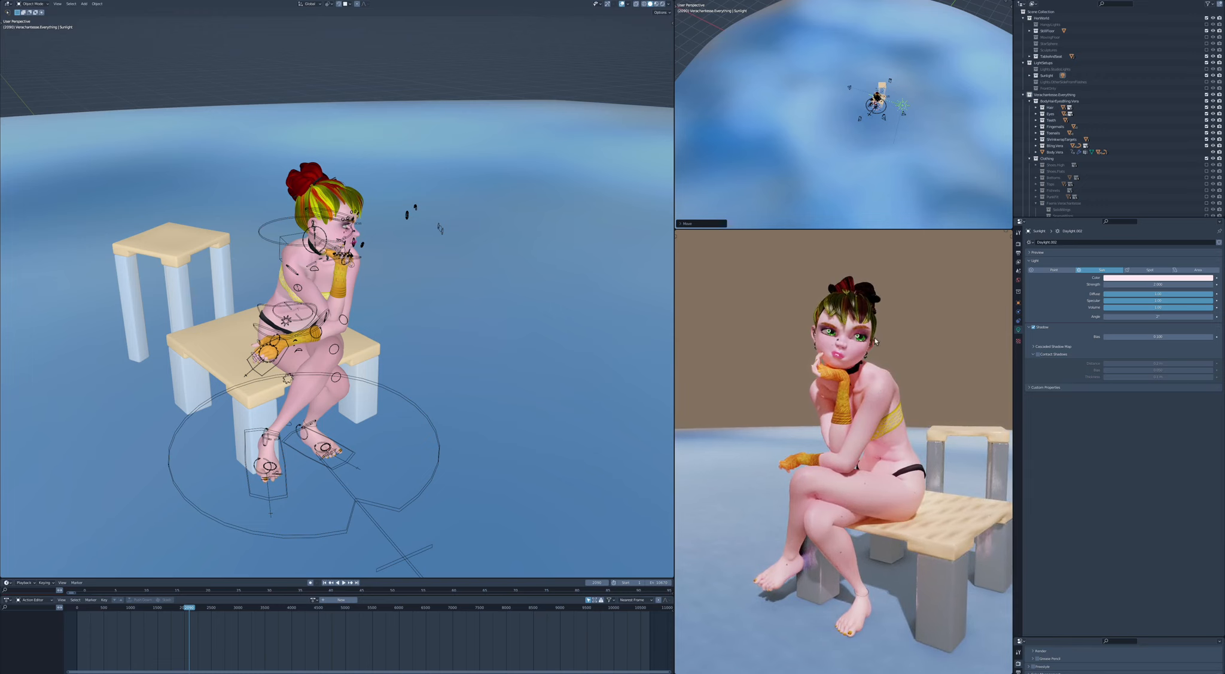
{"action": "mouse_move", "coordinate": [847, 382]}
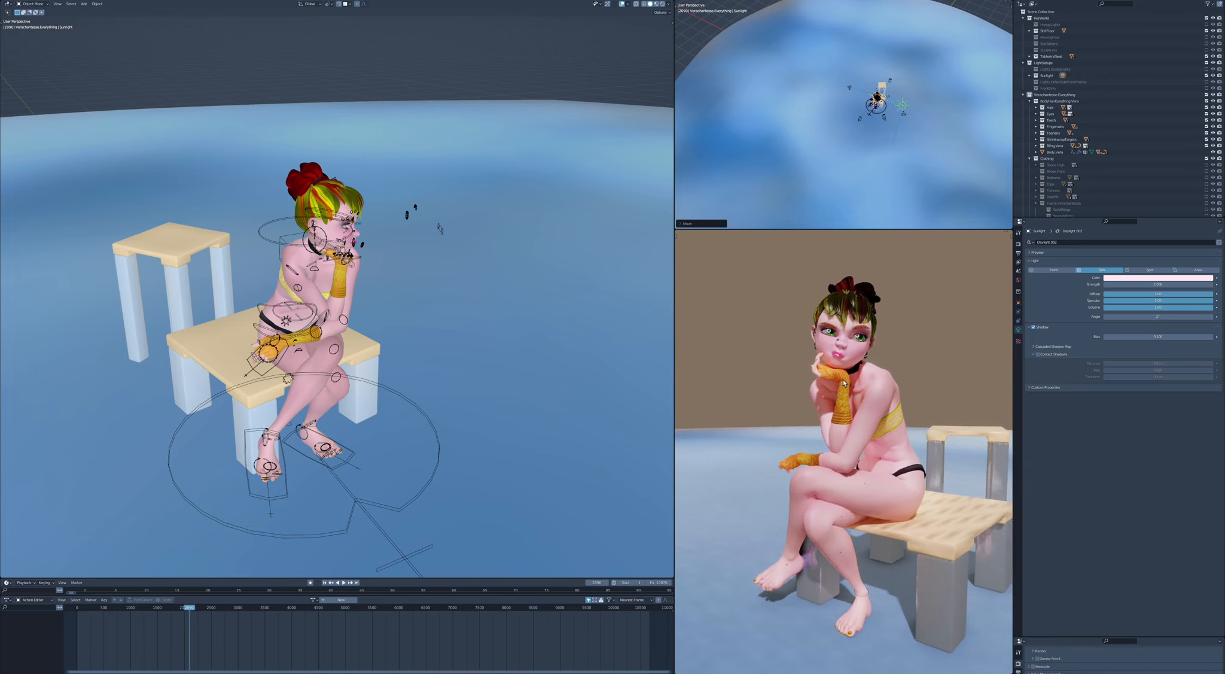
{"action": "mouse_move", "coordinate": [929, 379]}
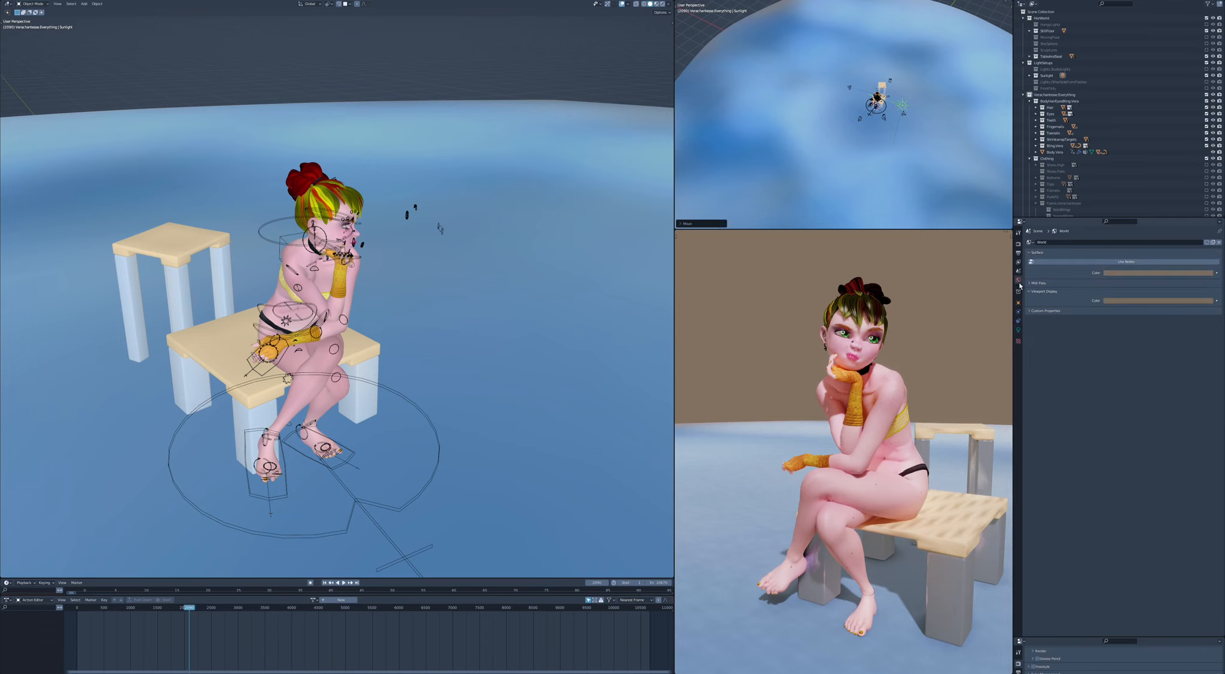
{"action": "mouse_move", "coordinate": [1122, 279]}
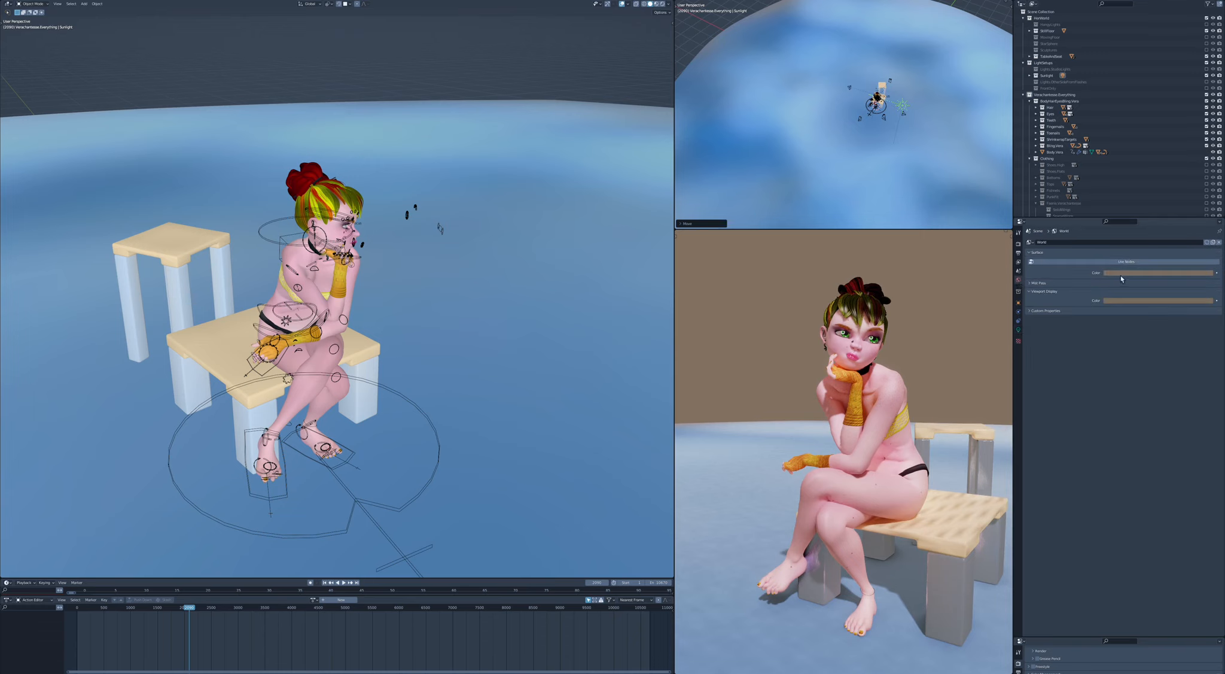
Try black, bluish and green world surface colours, then settle on neutral grey
{"action": "left_click", "coordinate": [1159, 271]}
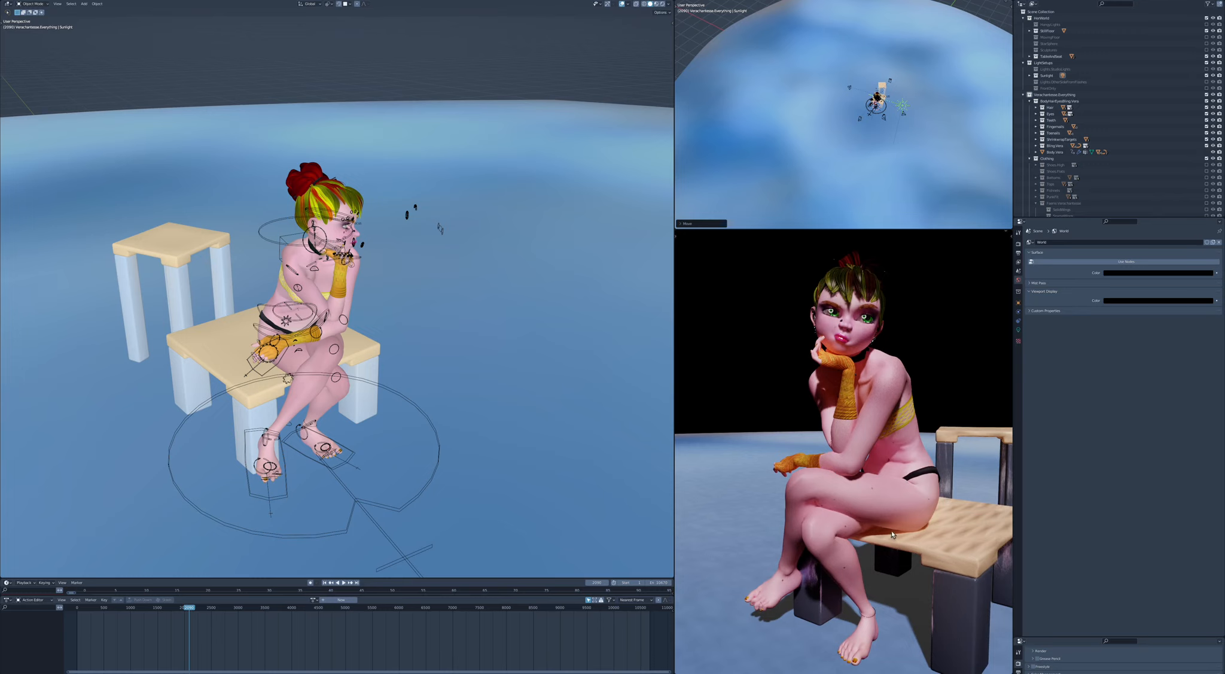
{"action": "mouse_move", "coordinate": [1140, 275]}
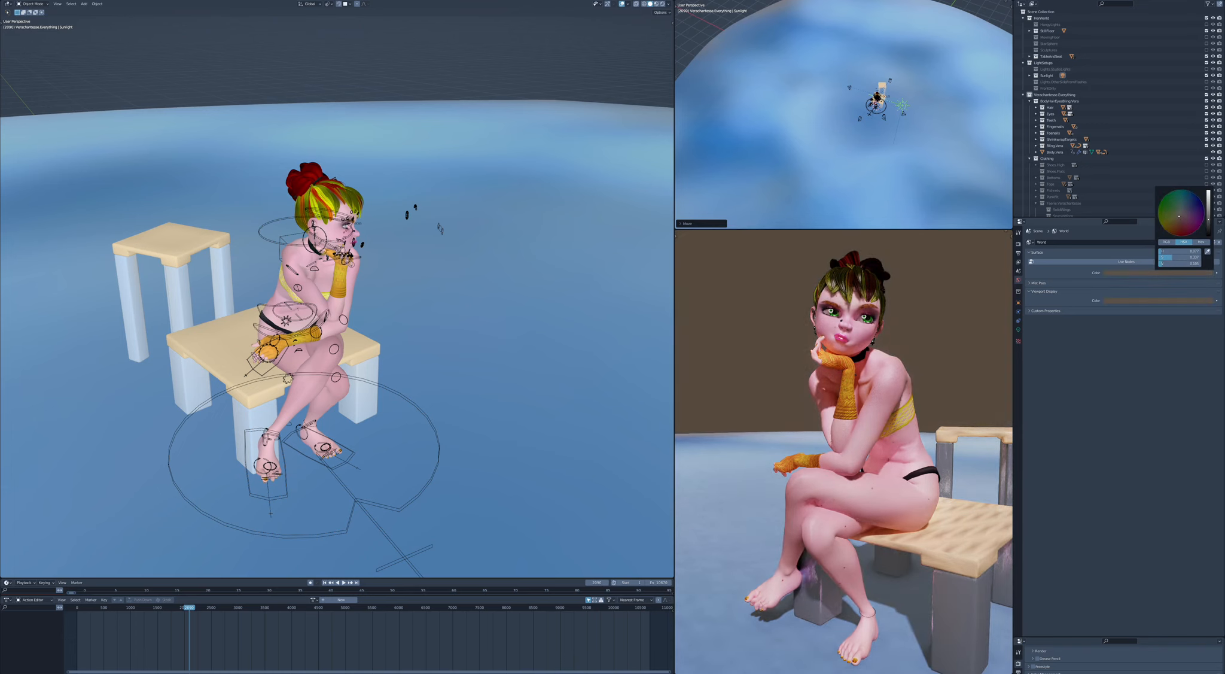
{"action": "left_click", "coordinate": [1186, 212]}
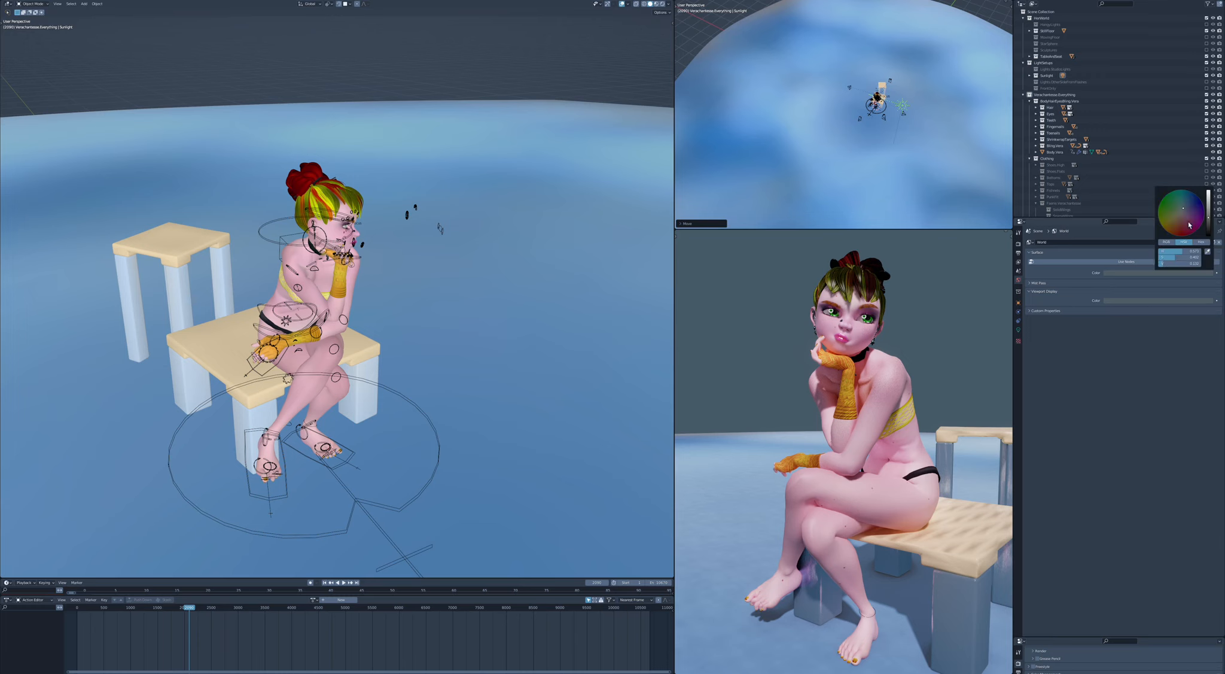
{"action": "left_click", "coordinate": [1179, 207]}
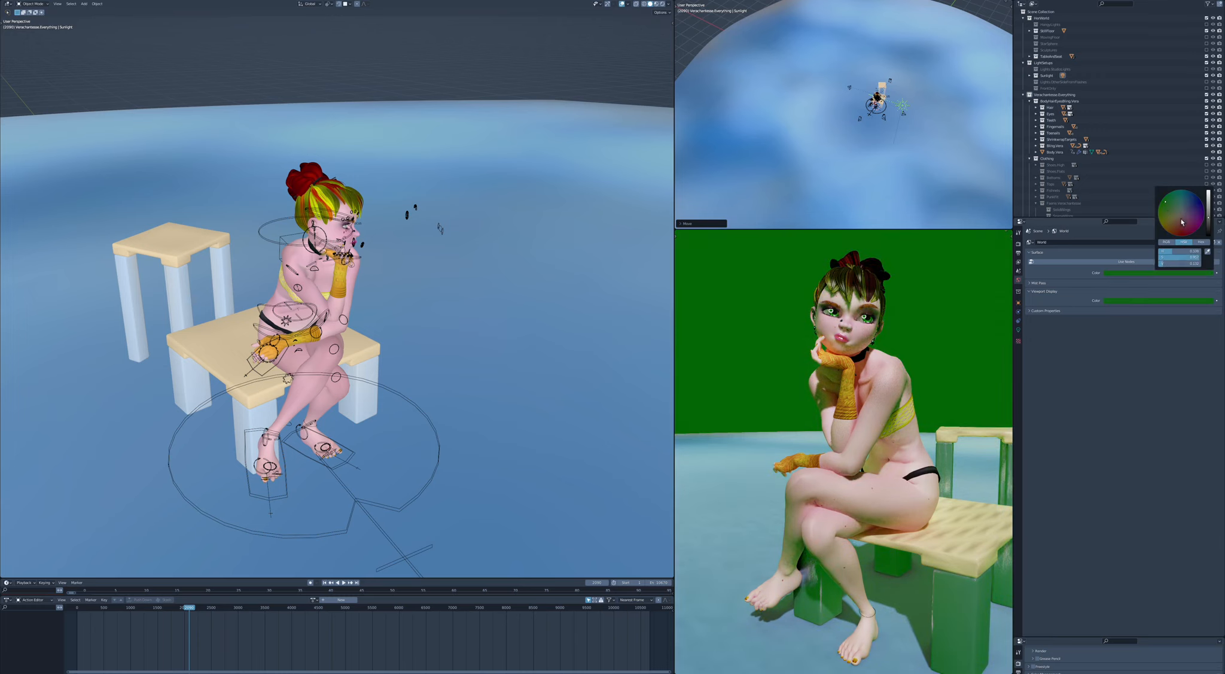
{"action": "left_click", "coordinate": [1182, 221]}
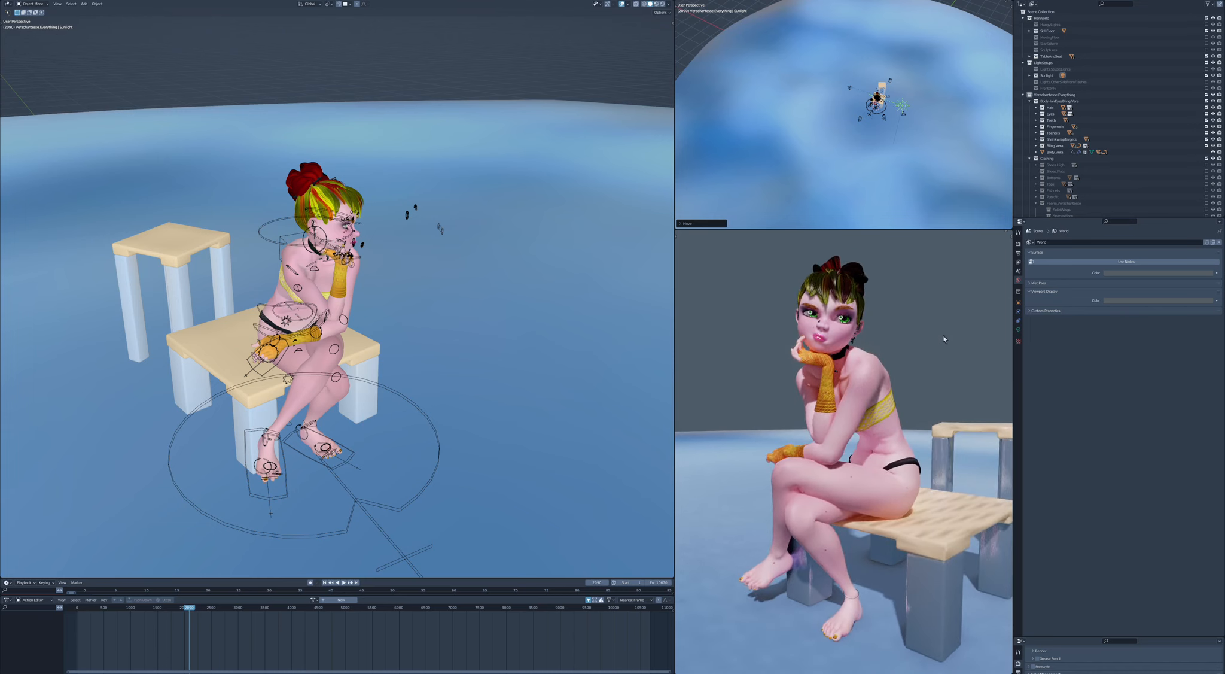
Show Render Properties with the Ambient Occlusion, Bloom and Screen Space Ray Tracing panels
{"action": "left_click", "coordinate": [1018, 249]}
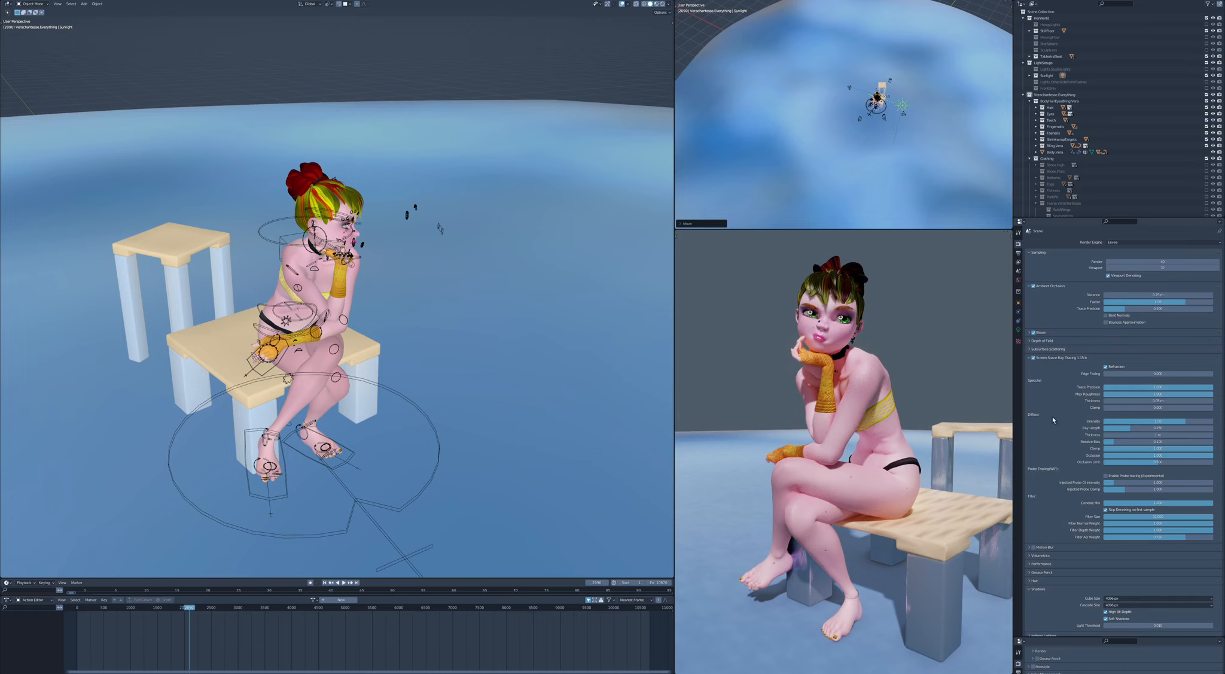
{"action": "mouse_move", "coordinate": [1053, 433]}
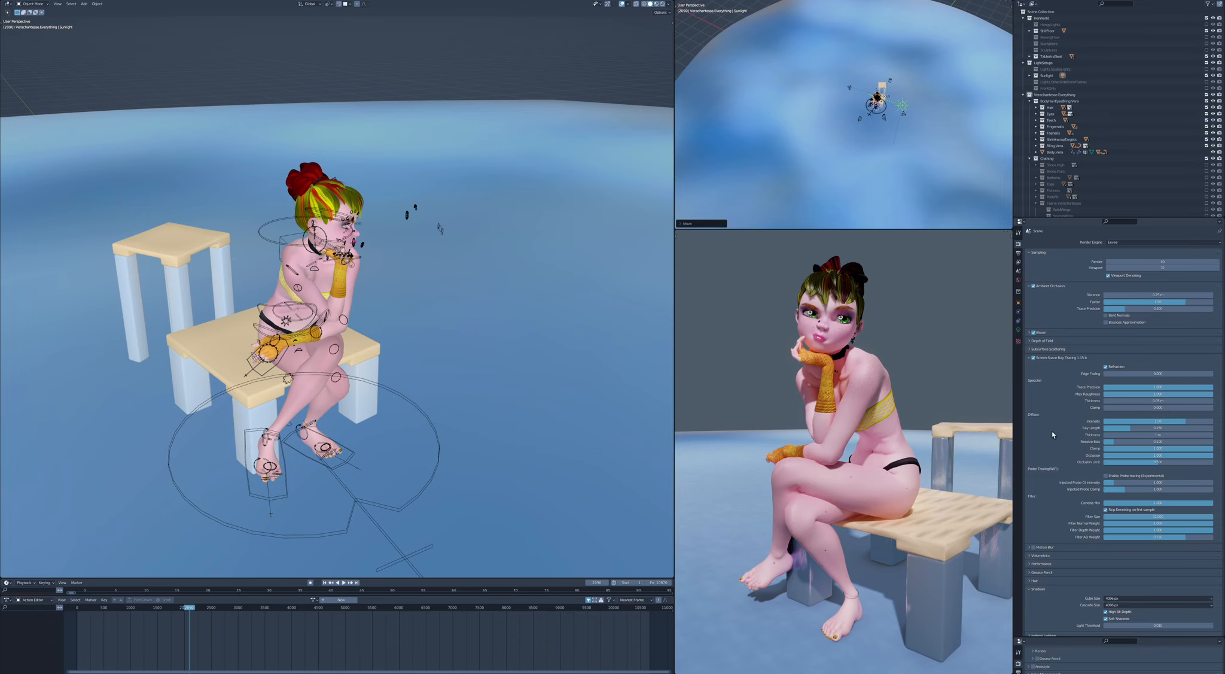
{"action": "mouse_move", "coordinate": [1126, 383]}
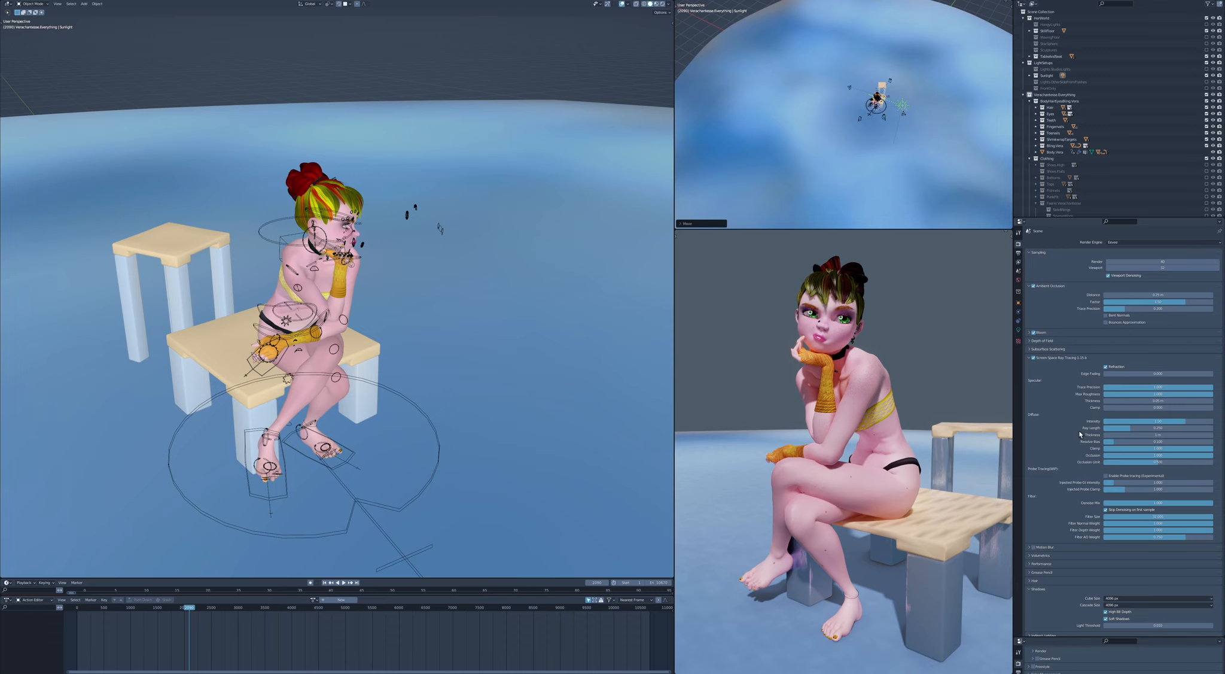
{"action": "mouse_move", "coordinate": [1114, 420]}
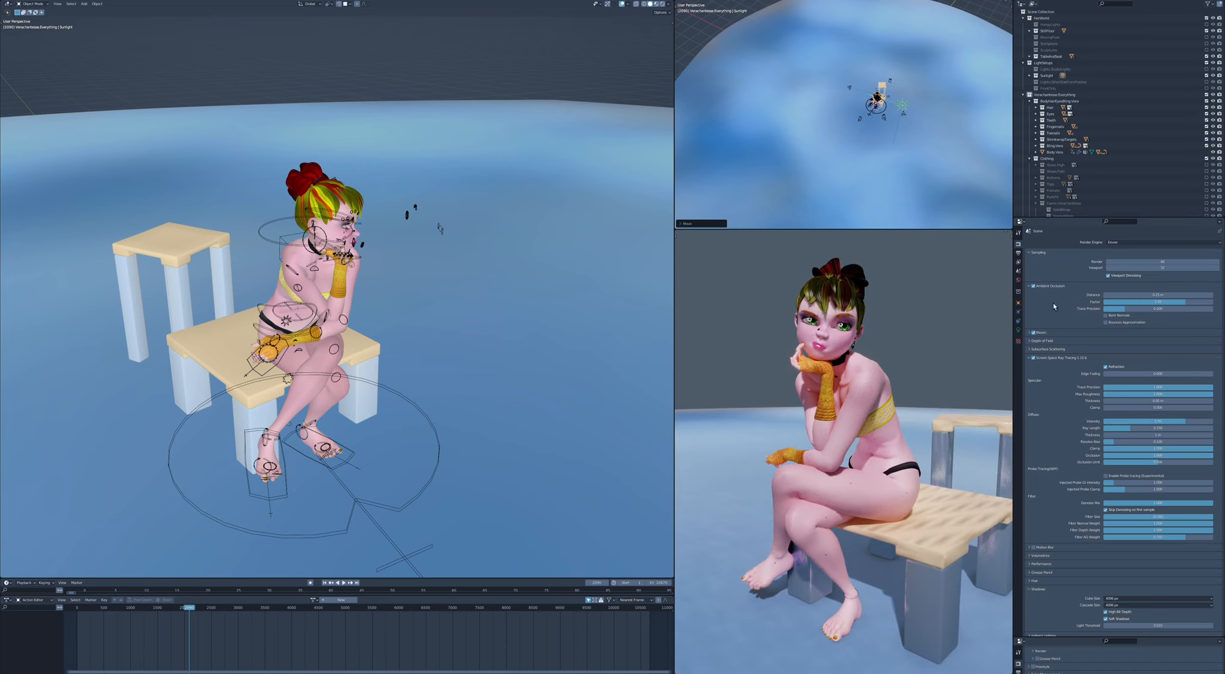
{"action": "mouse_move", "coordinate": [1052, 269]}
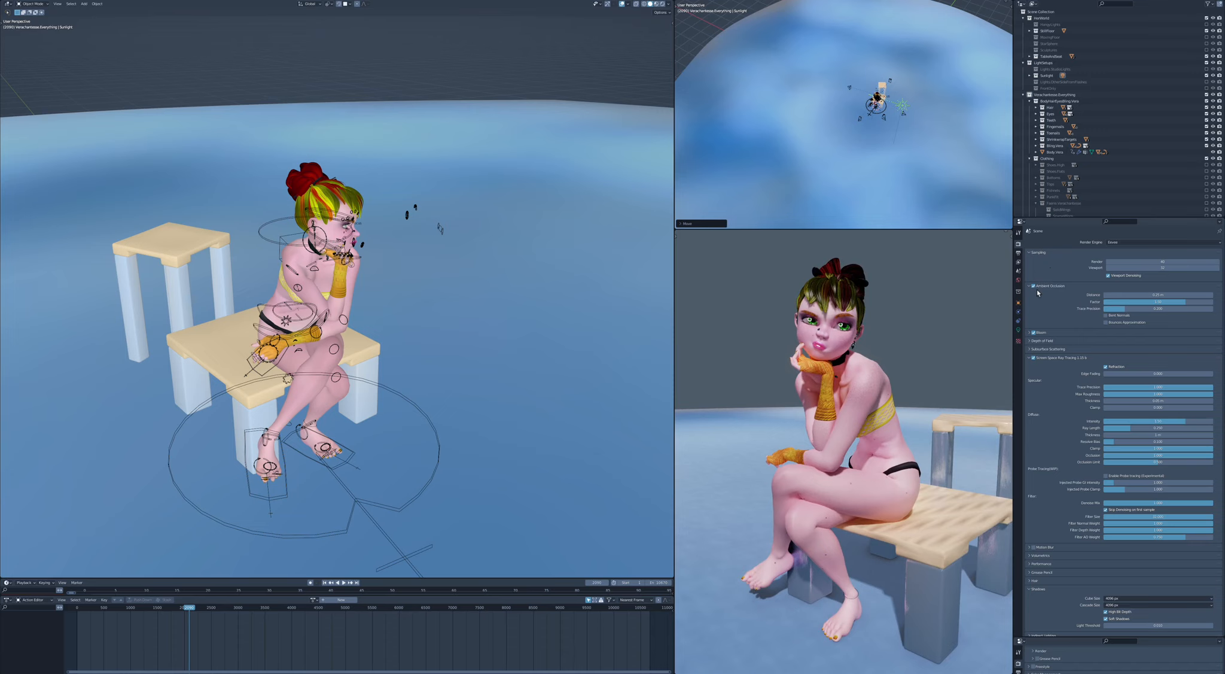
{"action": "mouse_move", "coordinate": [1053, 304]}
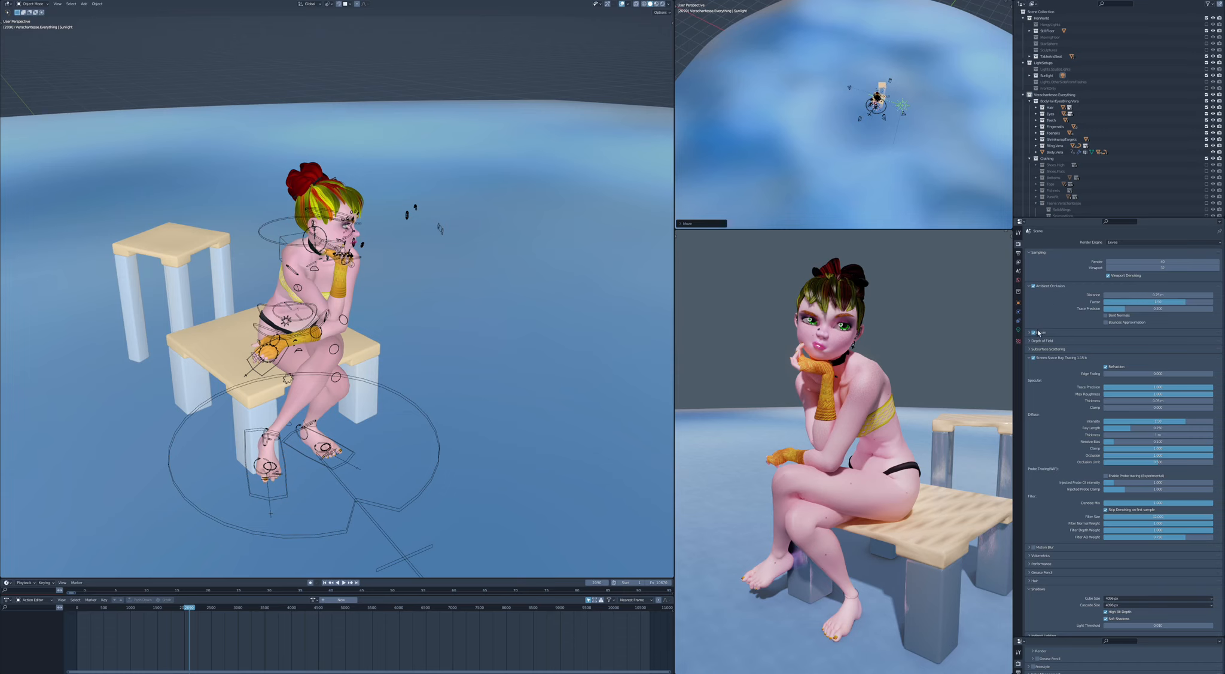
{"action": "left_click", "coordinate": [1032, 331]}
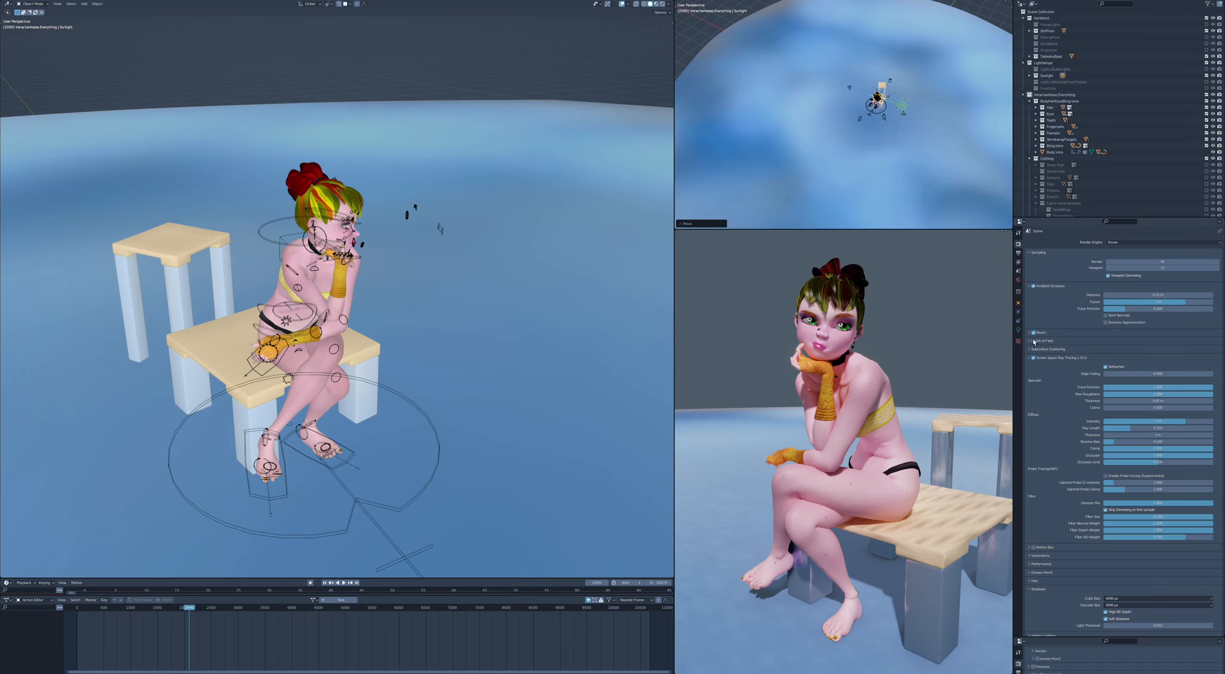